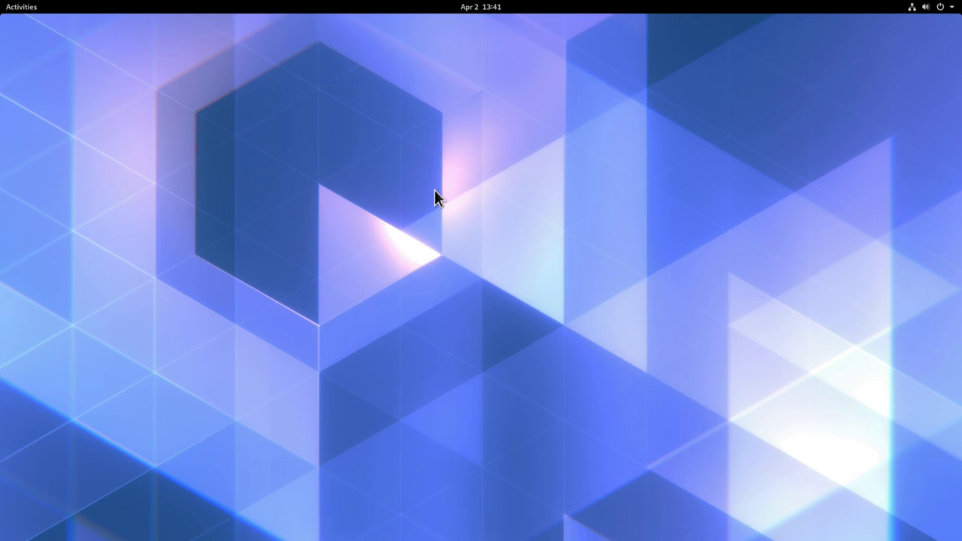
{"action": "mouse_move", "coordinate": [433, 199]}
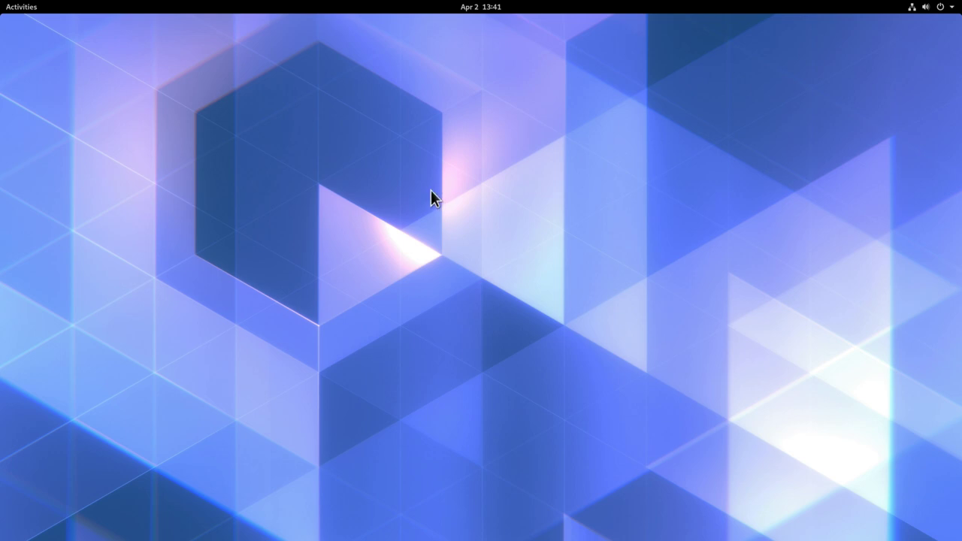
Search Activities for 'term' to launch the Terminal app
{"action": "left_click", "coordinate": [21, 7]}
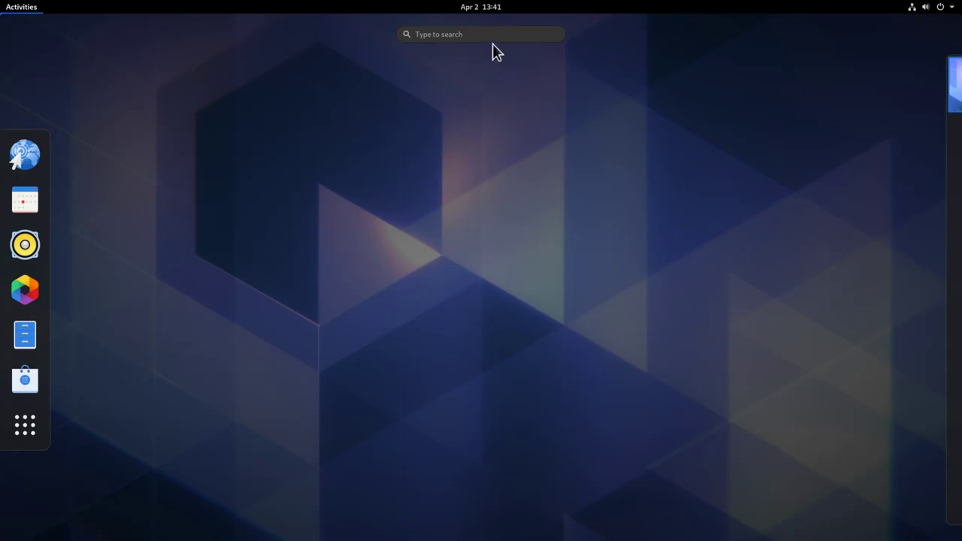
{"action": "type", "text": "term"}
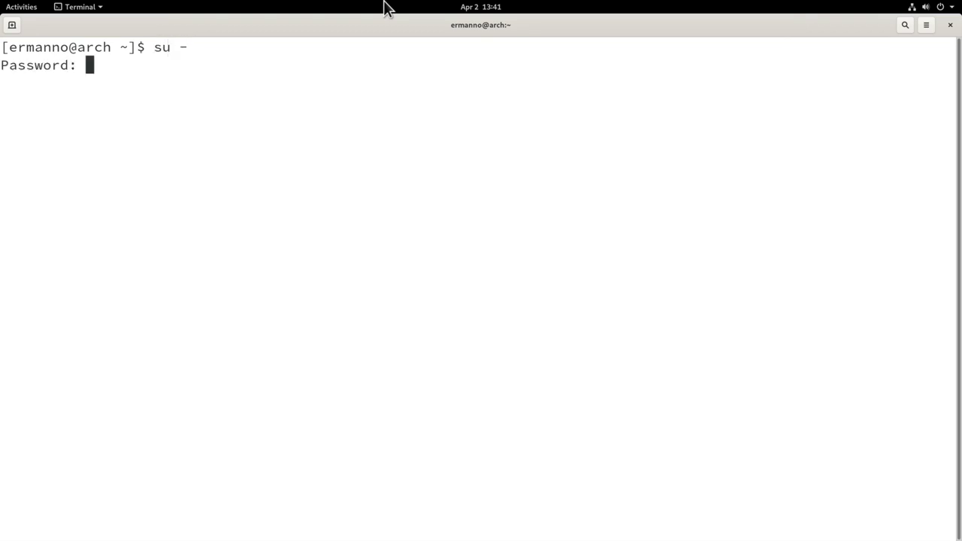
Become root with su - and list the contents of /boot
{"action": "key", "text": "Return"}
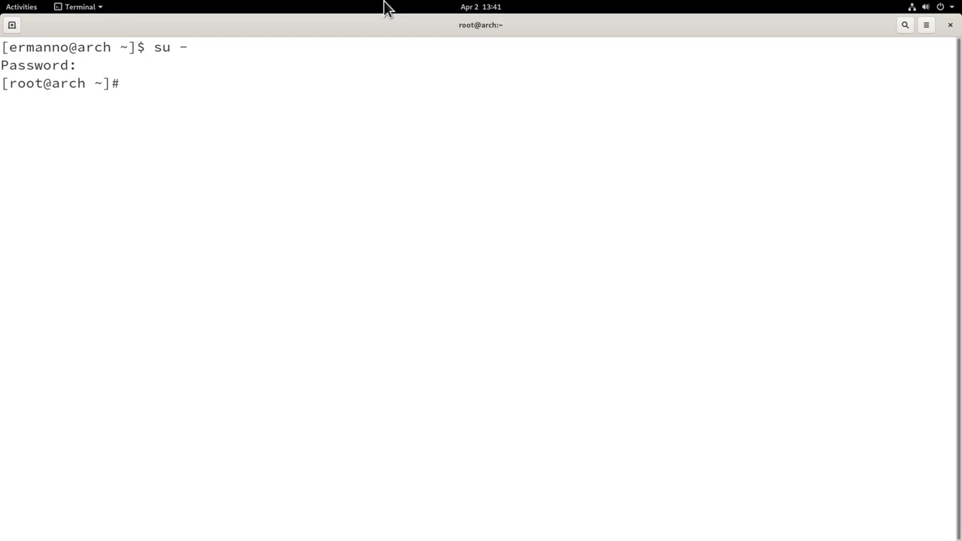
{"action": "type", "text": "cd /boot/"}
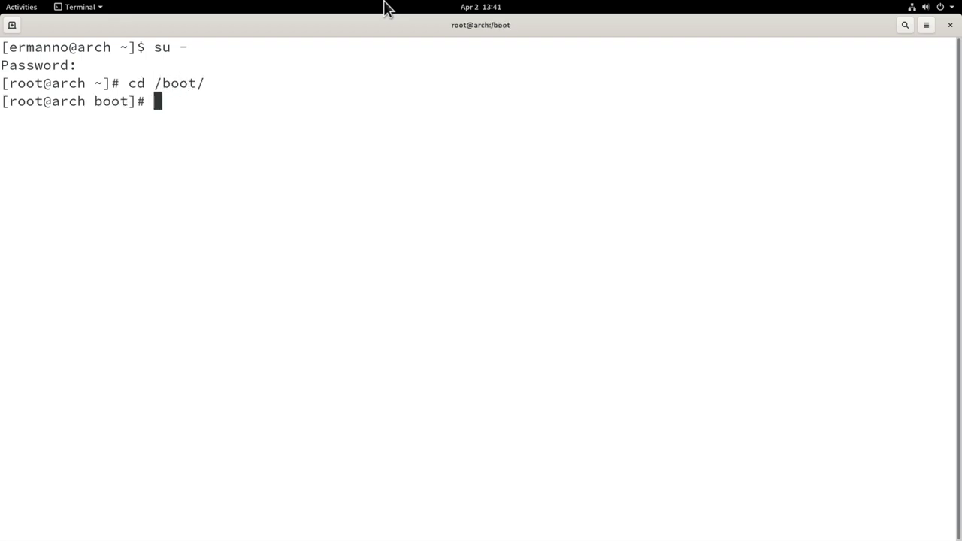
{"action": "type", "text": "ls"}
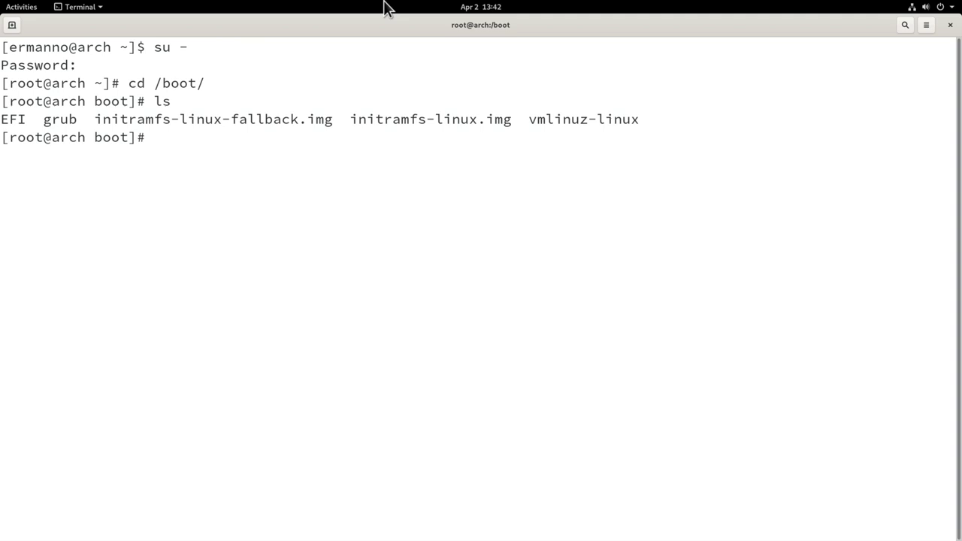
Delete /boot/grub with rm -rf, confirm it is gone, and exit the terminal
{"action": "type", "text": "rm -"}
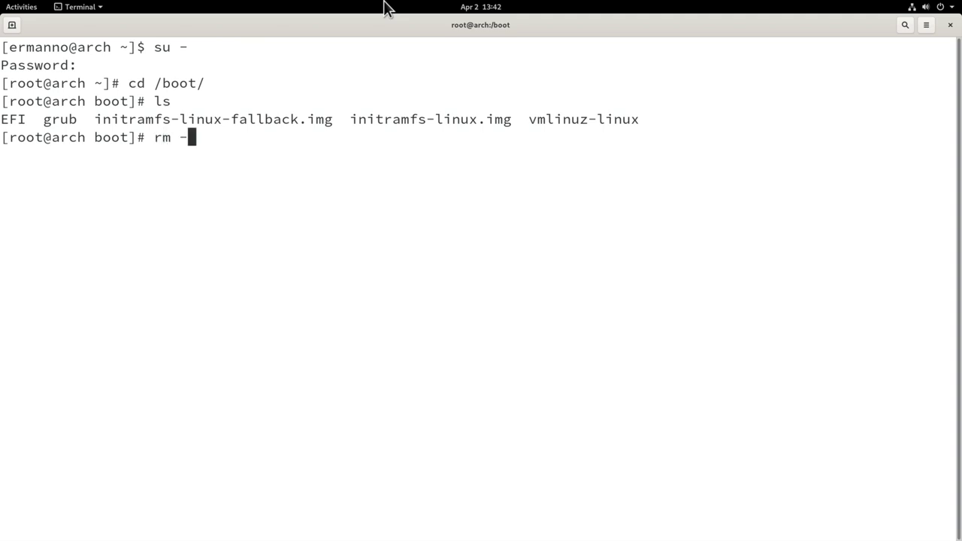
{"action": "type", "text": "rf grub/"}
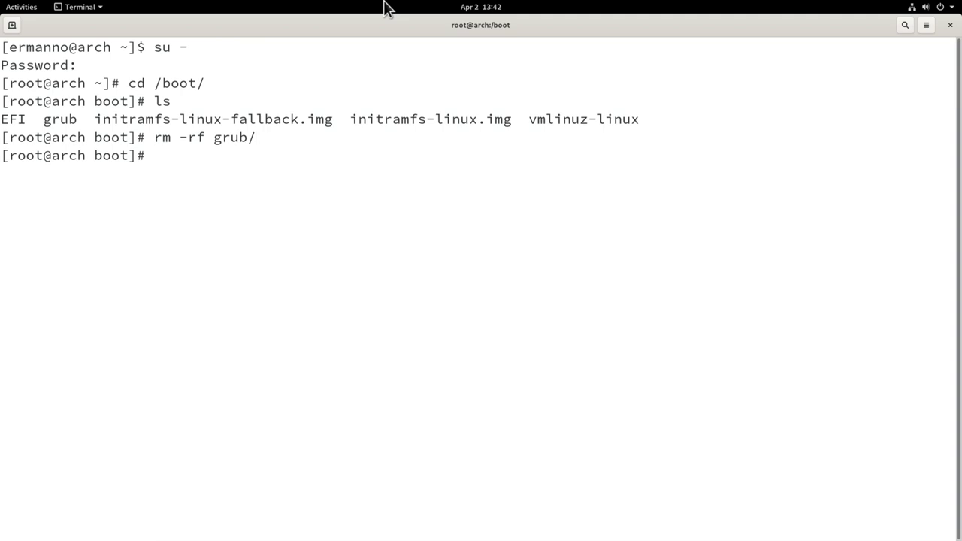
{"action": "type", "text": "ls"}
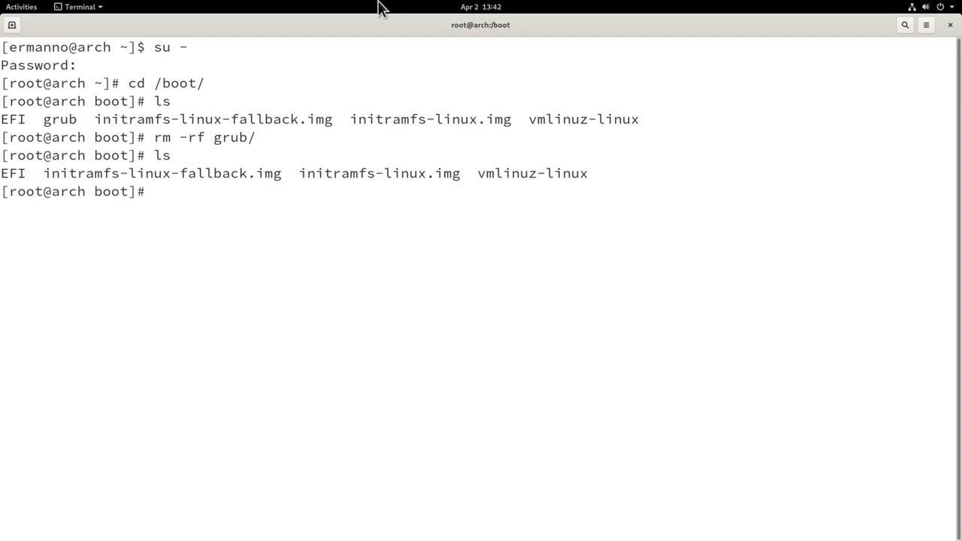
{"action": "type", "text": "exit"}
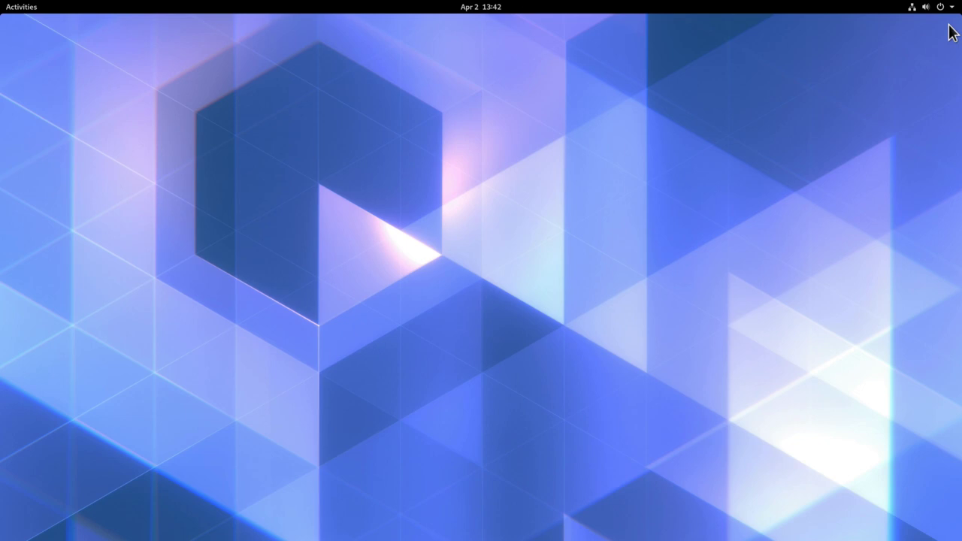
Restart the machine from the system menu's Power Off dialog
{"action": "left_click", "coordinate": [939, 7]}
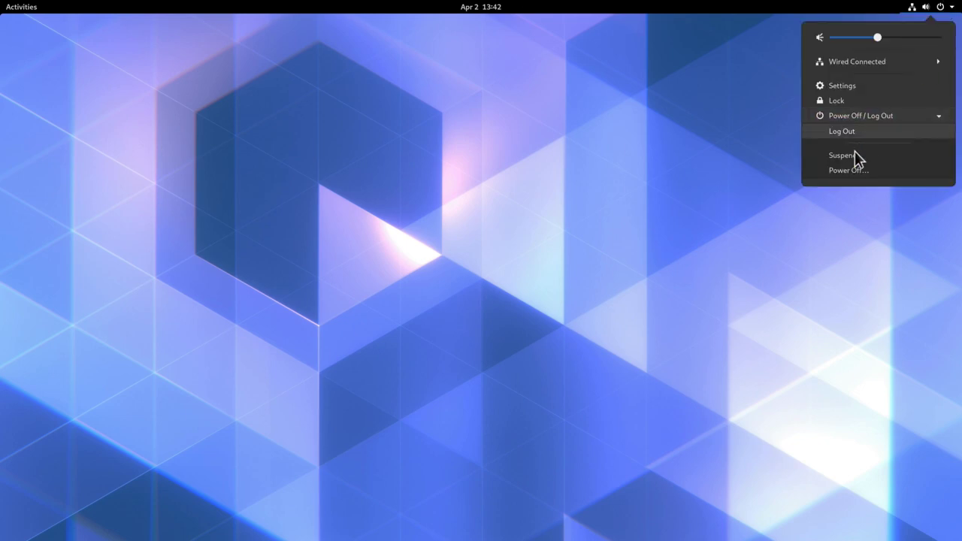
{"action": "left_click", "coordinate": [848, 170]}
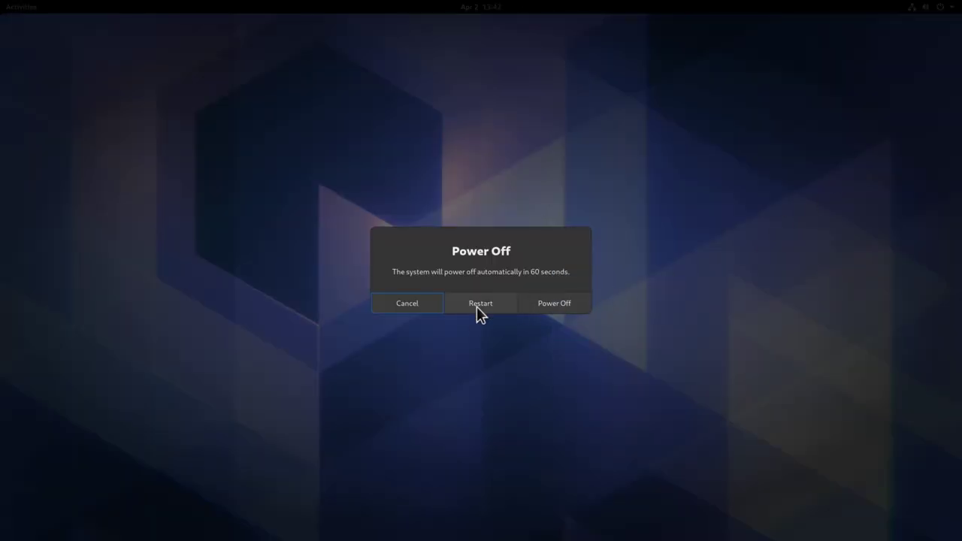
{"action": "left_click", "coordinate": [480, 303]}
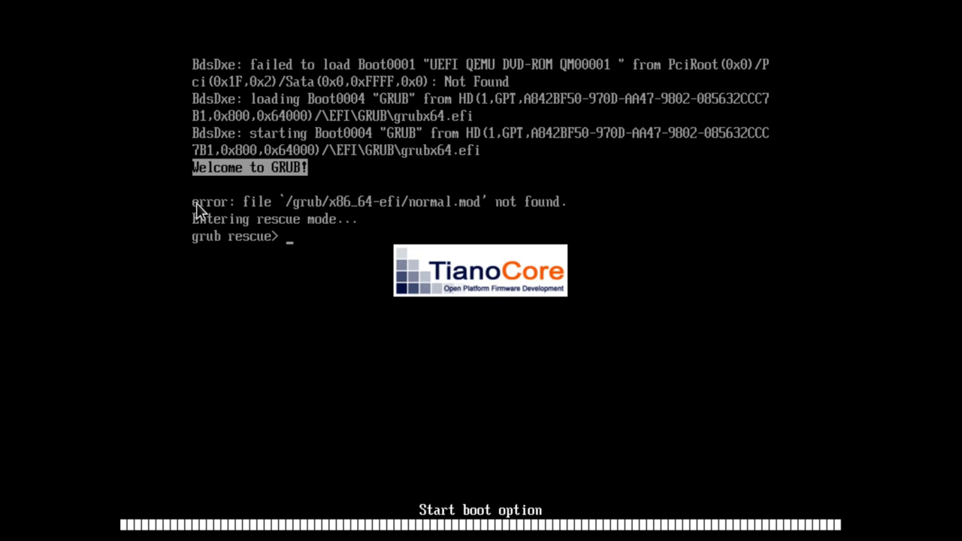
{"action": "mouse_move", "coordinate": [354, 203]}
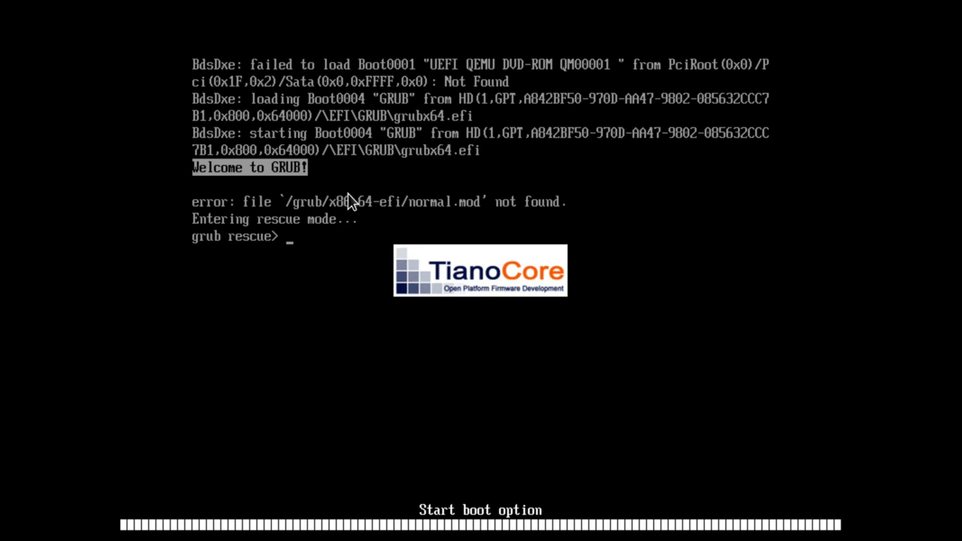
{"action": "mouse_move", "coordinate": [452, 12]}
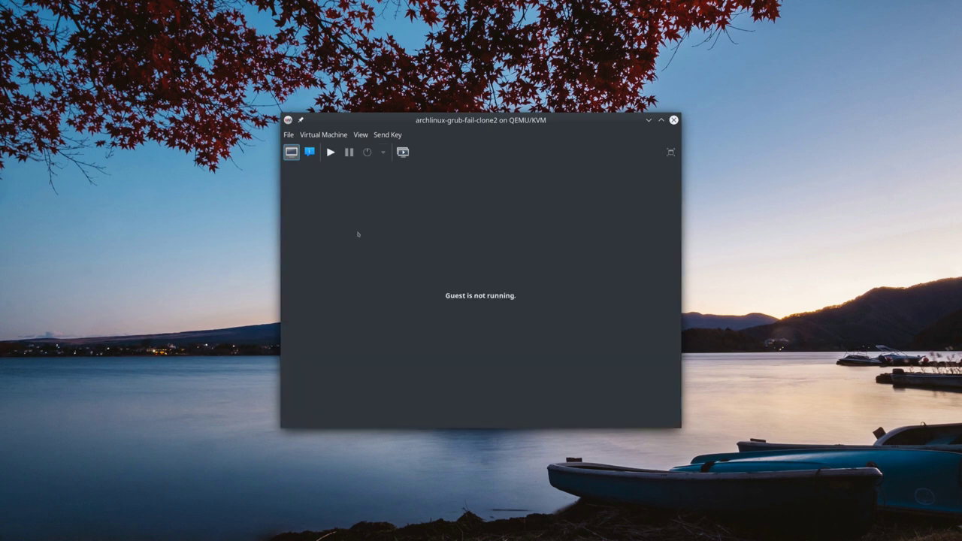
Set SATA CDROM 1 to the Arch Linux 2020.03.01 ISO from Downloads and apply
{"action": "left_click", "coordinate": [291, 152]}
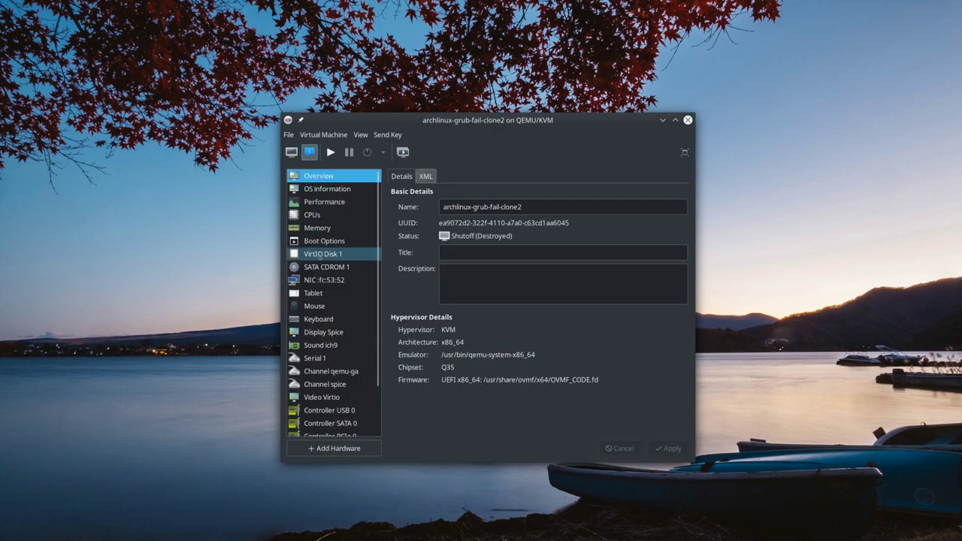
{"action": "left_click", "coordinate": [326, 267]}
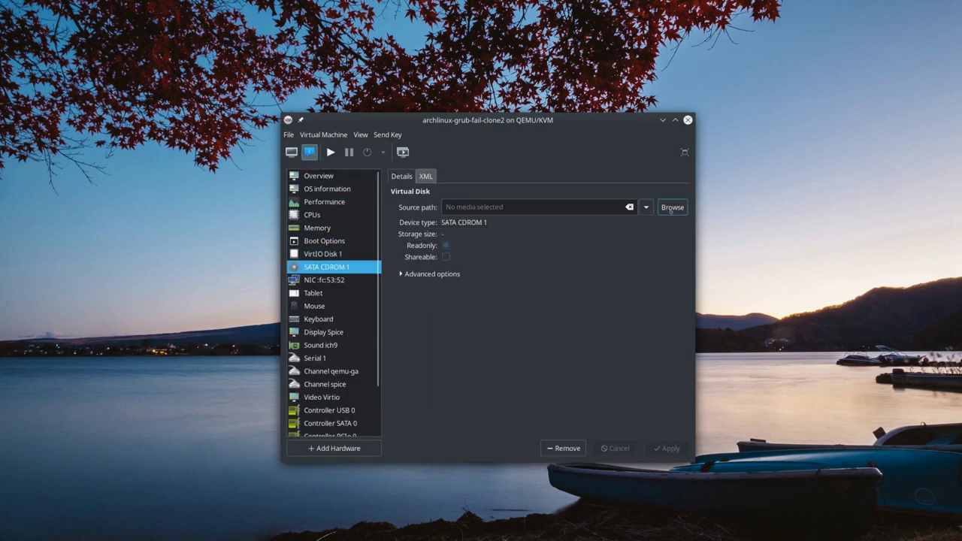
{"action": "left_click", "coordinate": [671, 206]}
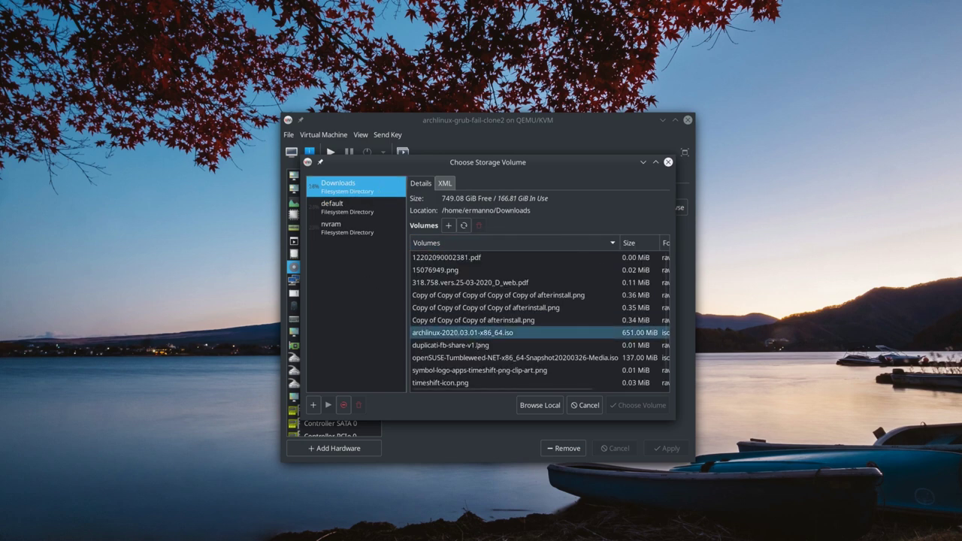
{"action": "left_click", "coordinate": [637, 405]}
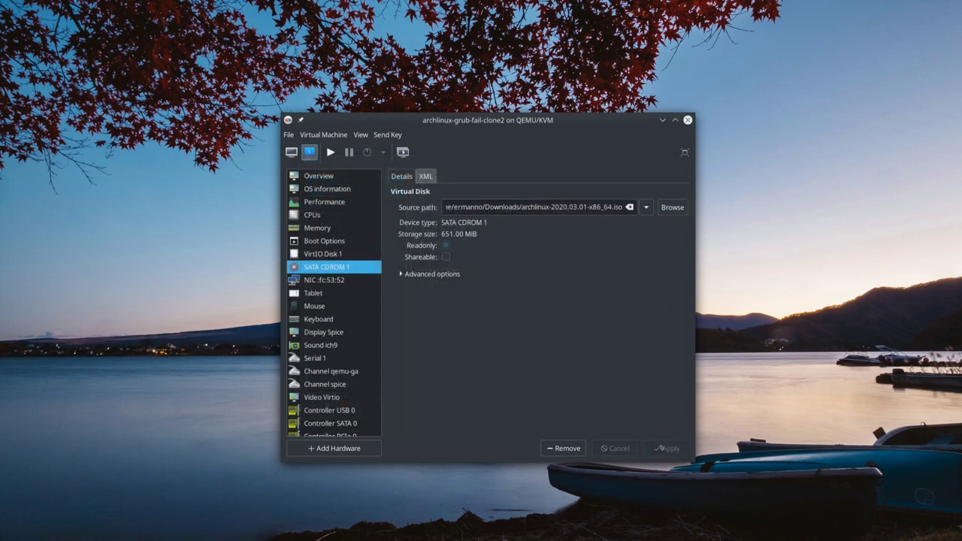
{"action": "left_click", "coordinate": [324, 240]}
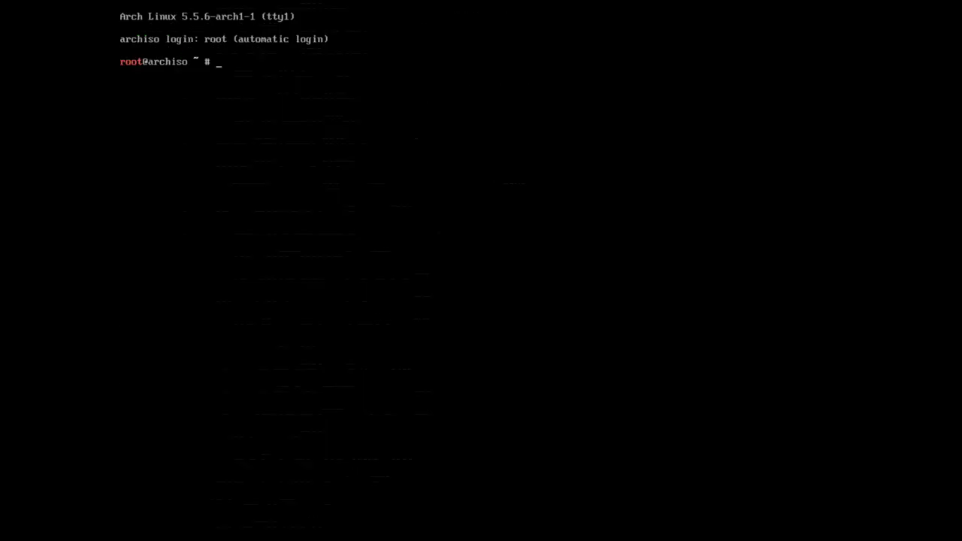
Mount /dev/vda2 on /mnt and /dev/vda1 on /mnt/boot, then arch-chroot /mnt
{"action": "type", "text": "lsblk"}
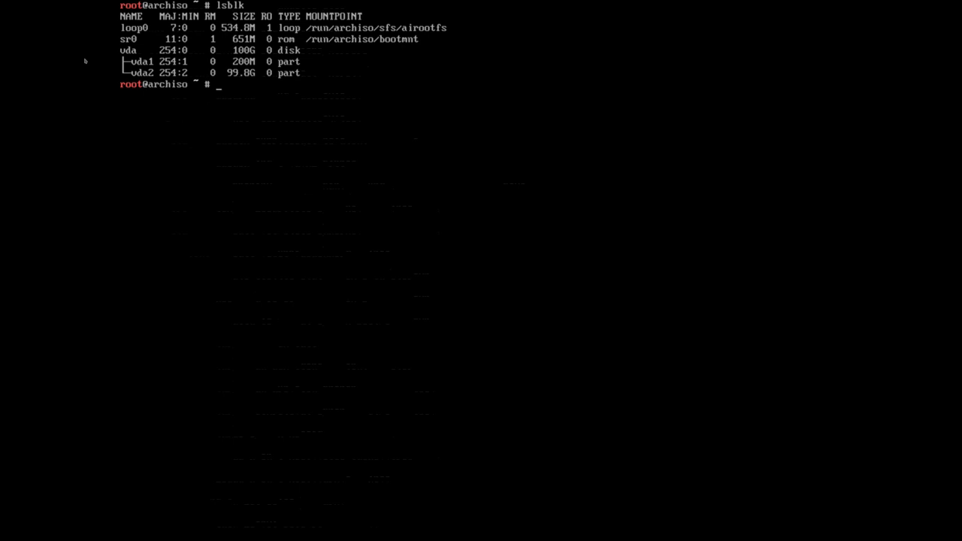
{"action": "type", "text": "mount"}
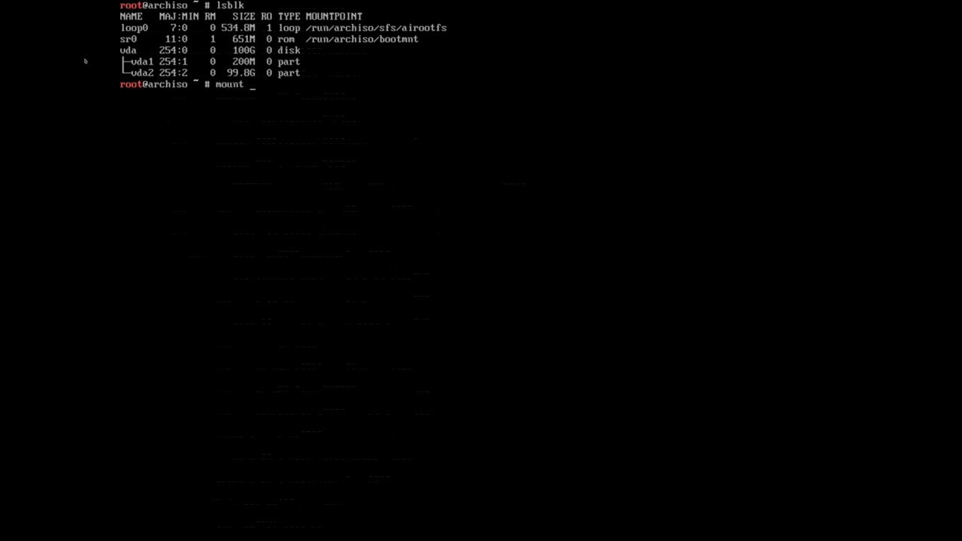
{"action": "type", "text": "/dev/"}
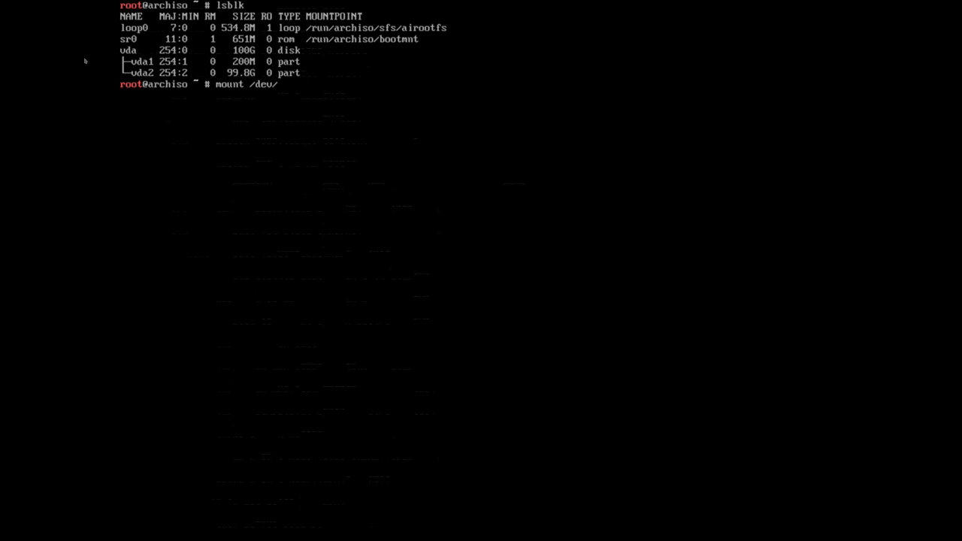
{"action": "type", "text": "vda2"}
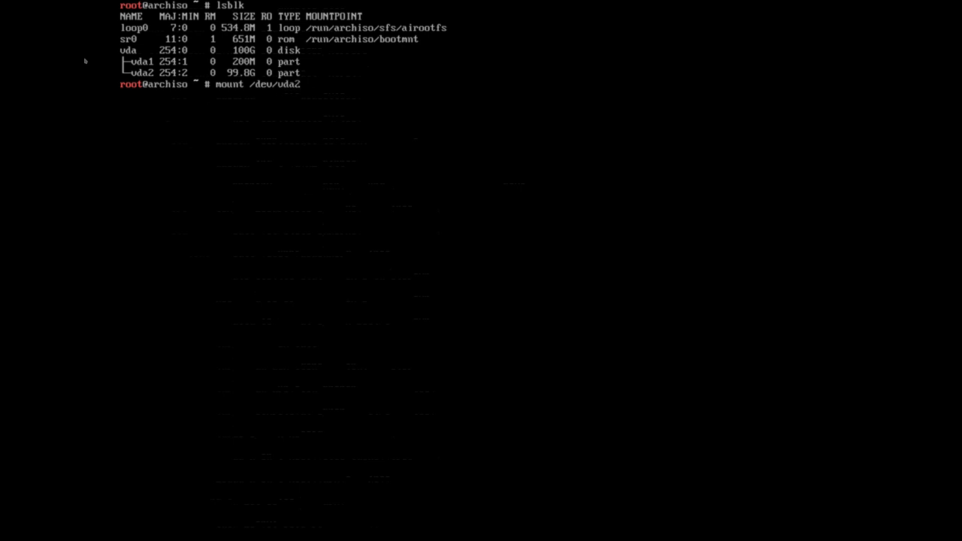
{"action": "type", "text": "/mnt"}
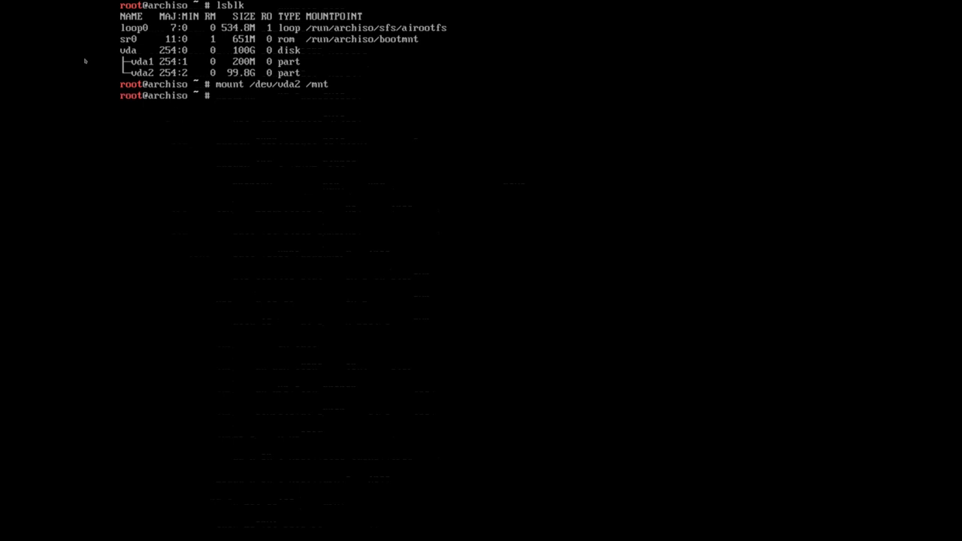
{"action": "type", "text": "mount /dev/vda1 /mnt/boot"}
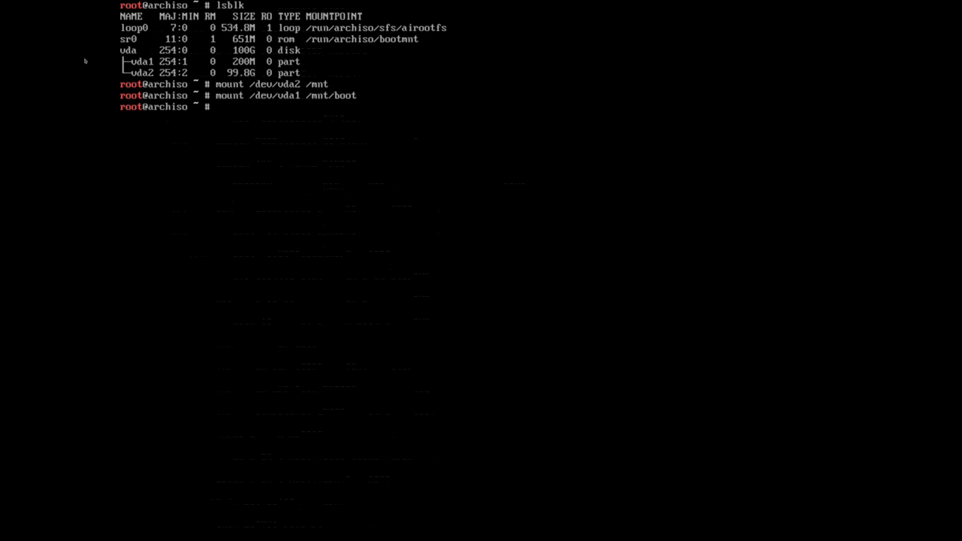
{"action": "type", "text": "arch-chroot /mnt"}
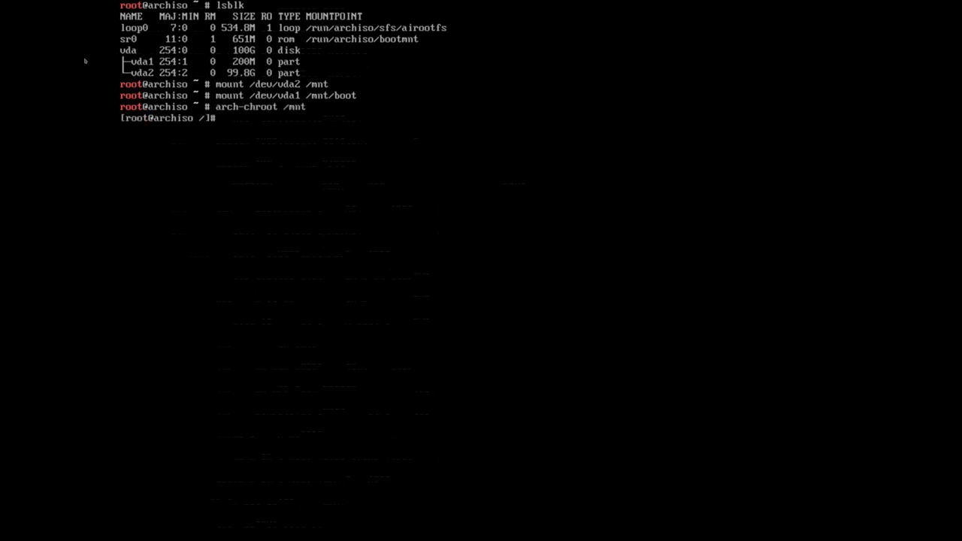
Install GRUB with target x86_64-efi, EFI directory /boot and bootloader id GRUB
{"action": "type", "text": "grub-install --target=x86_64-efi --efi"}
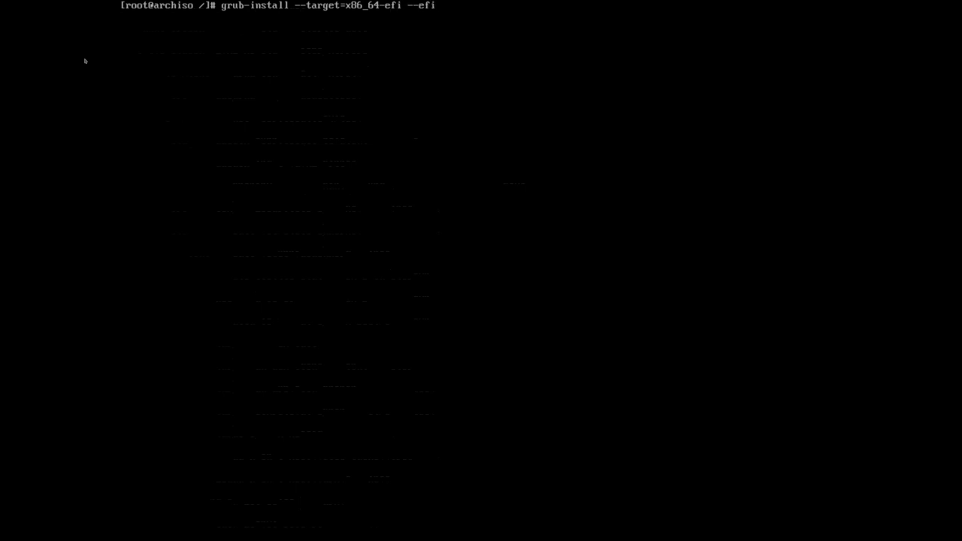
{"action": "type", "text": "-directory"}
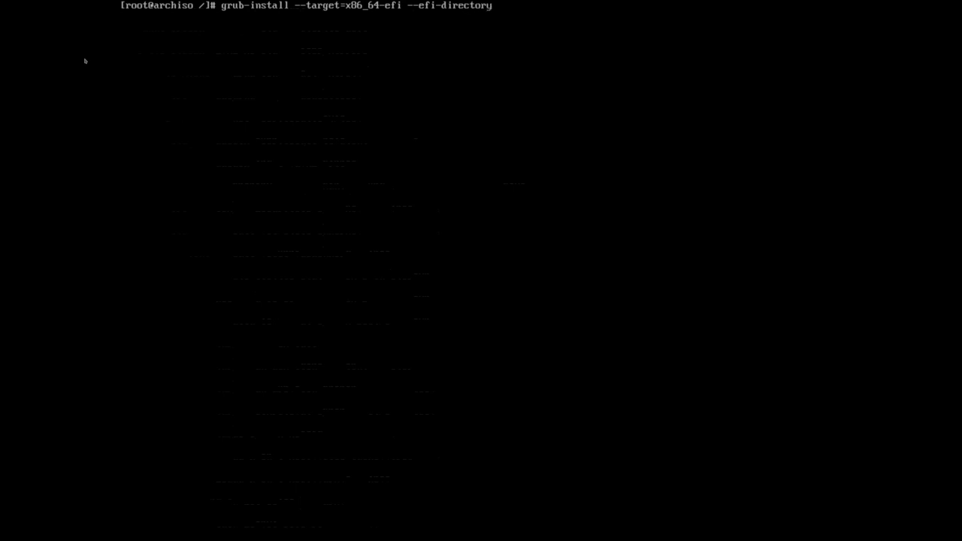
{"action": "type", "text": "=/bo"}
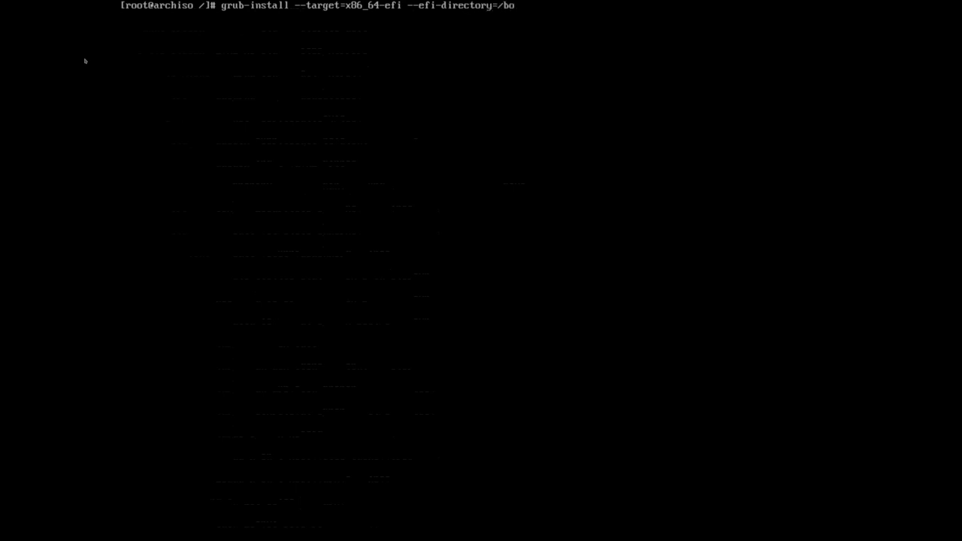
{"action": "type", "text": "ot"}
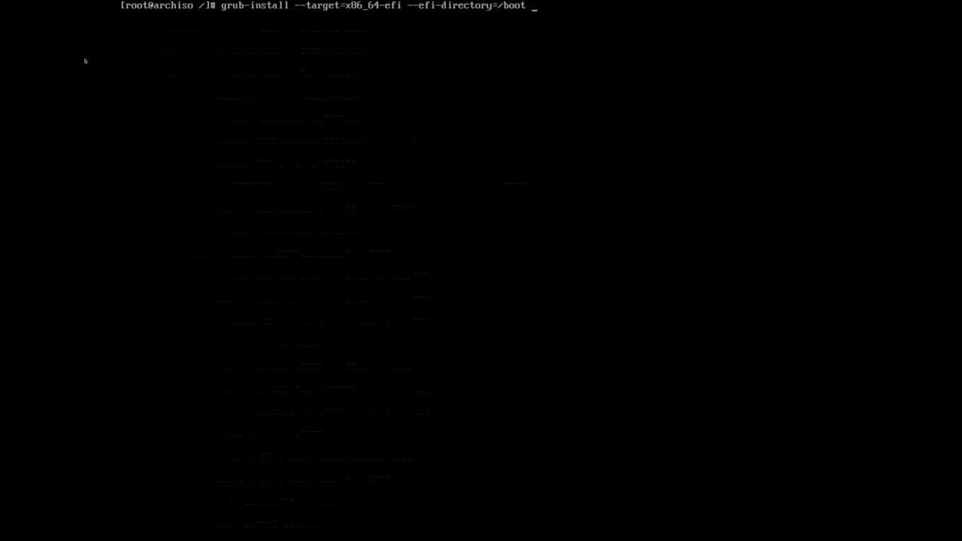
{"action": "type", "text": "--bootloader"}
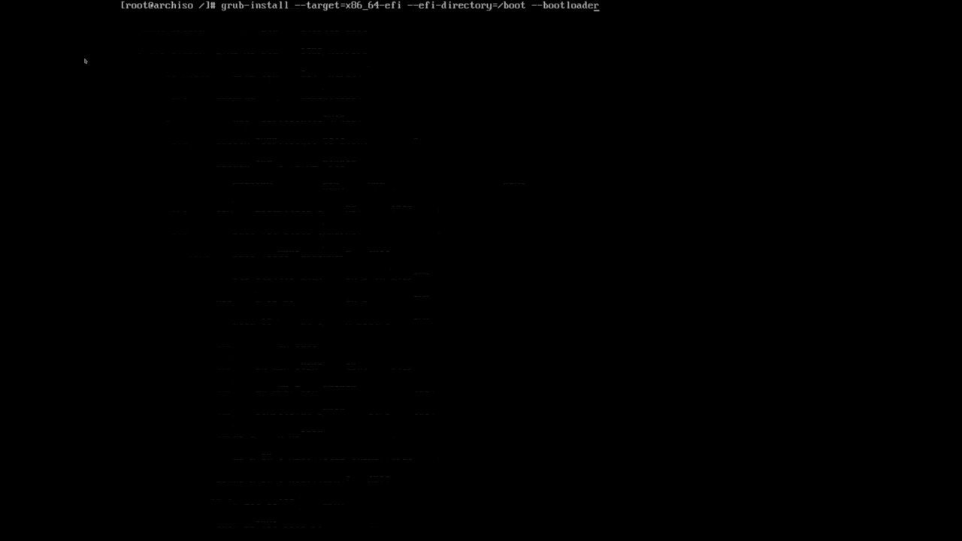
{"action": "type", "text": "-id="}
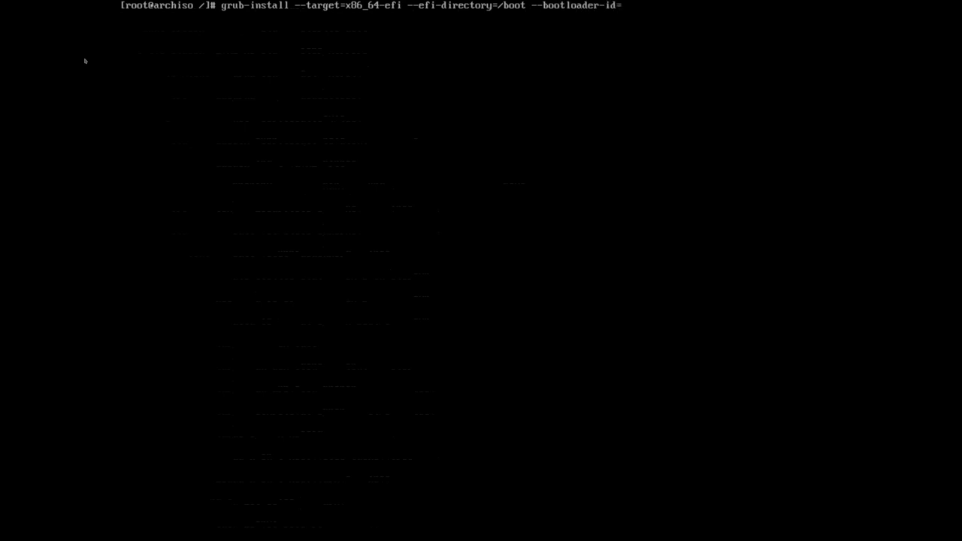
{"action": "type", "text": "GRUB"}
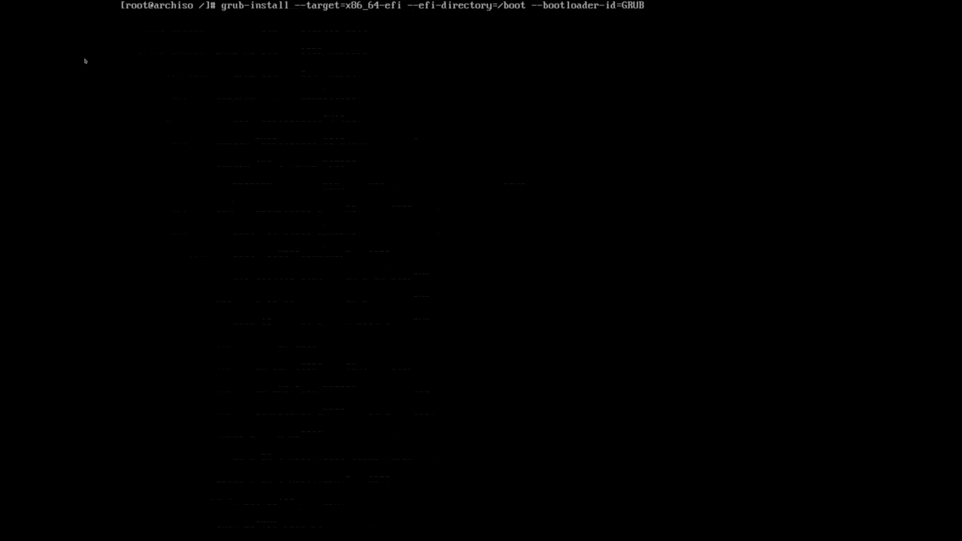
{"action": "key", "text": "Return"}
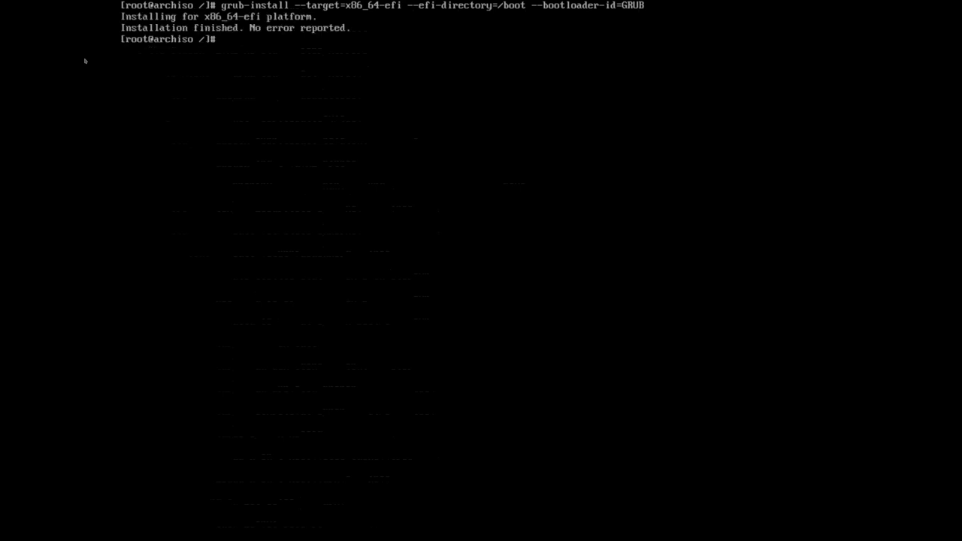
Type the grub-mkconfig command writing to /boot/grub/grub.cfg
{"action": "type", "text": "grub-mkconfig"}
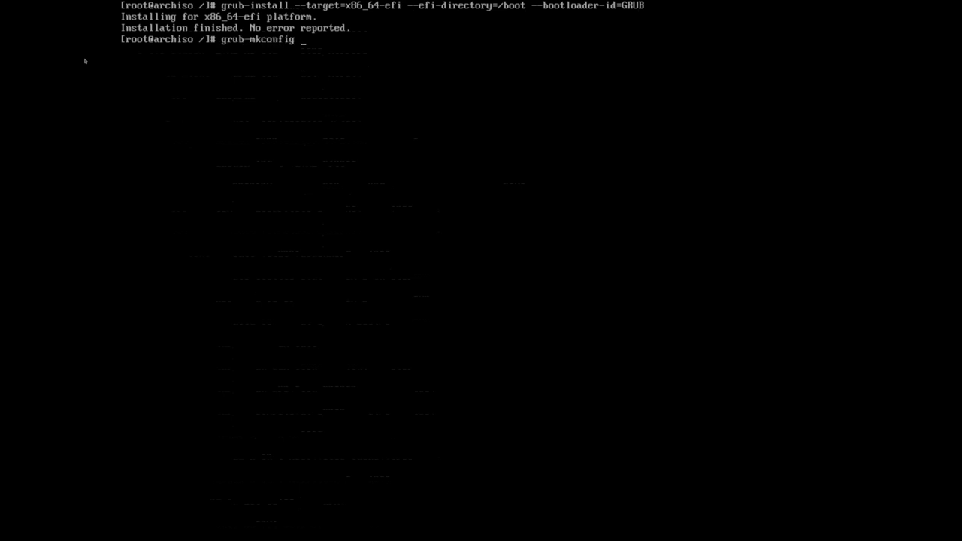
{"action": "type", "text": "-o /boot/"}
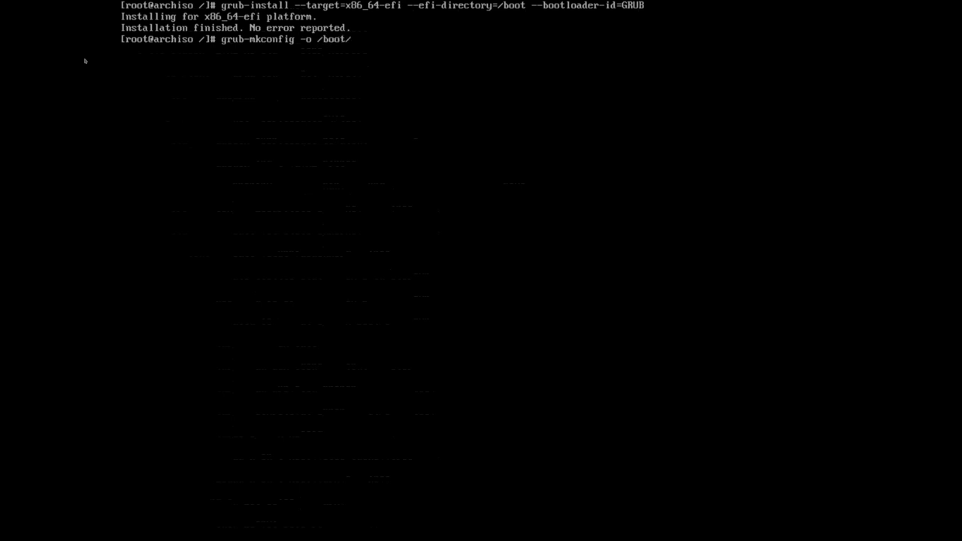
{"action": "type", "text": "grub/gru"}
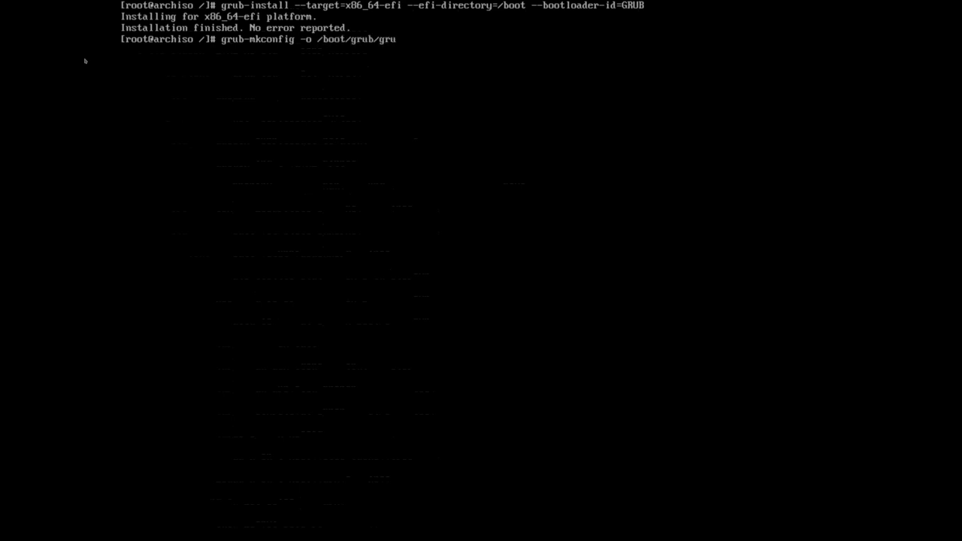
{"action": "type", "text": "b.cfg"}
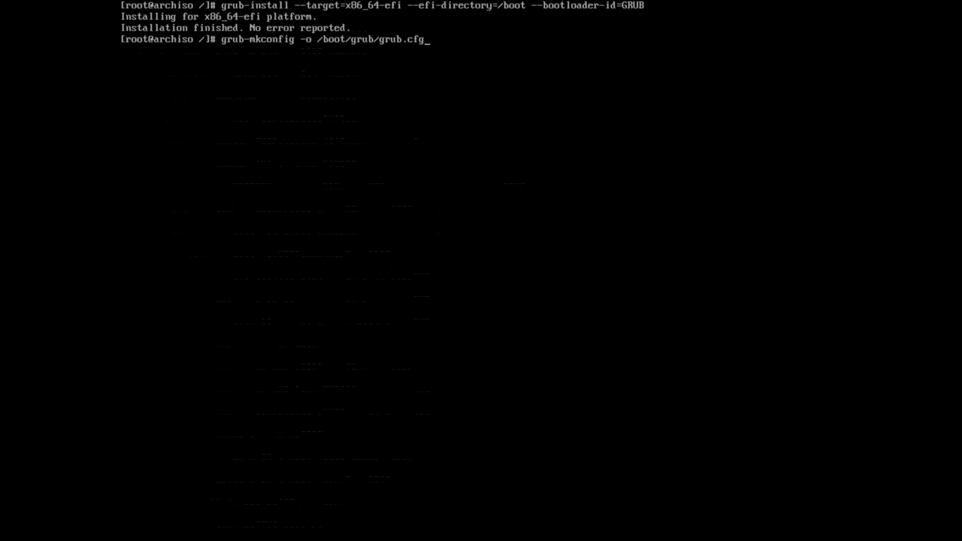
Generate /boot/grub/grub.cfg, exit the chroot, and reboot
{"action": "key", "text": "Return"}
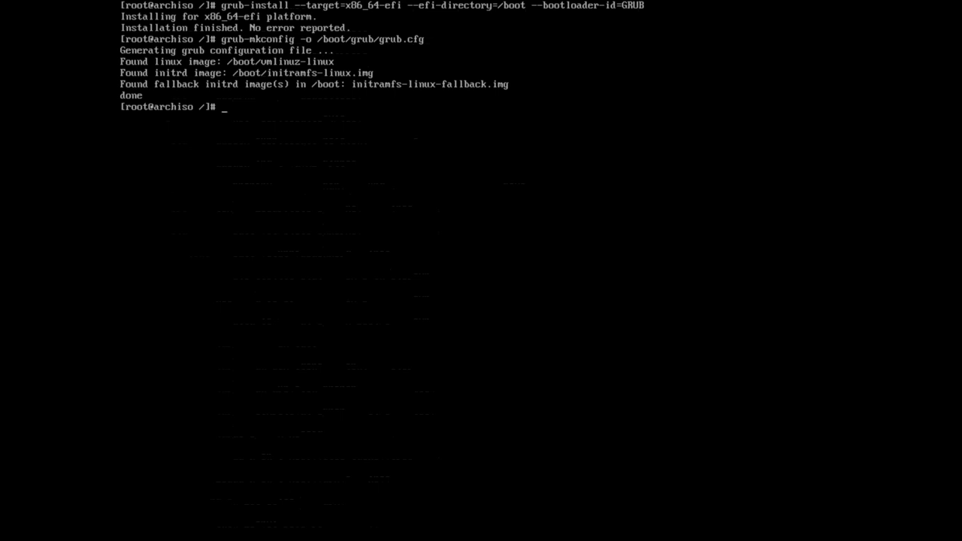
{"action": "type", "text": "exit"}
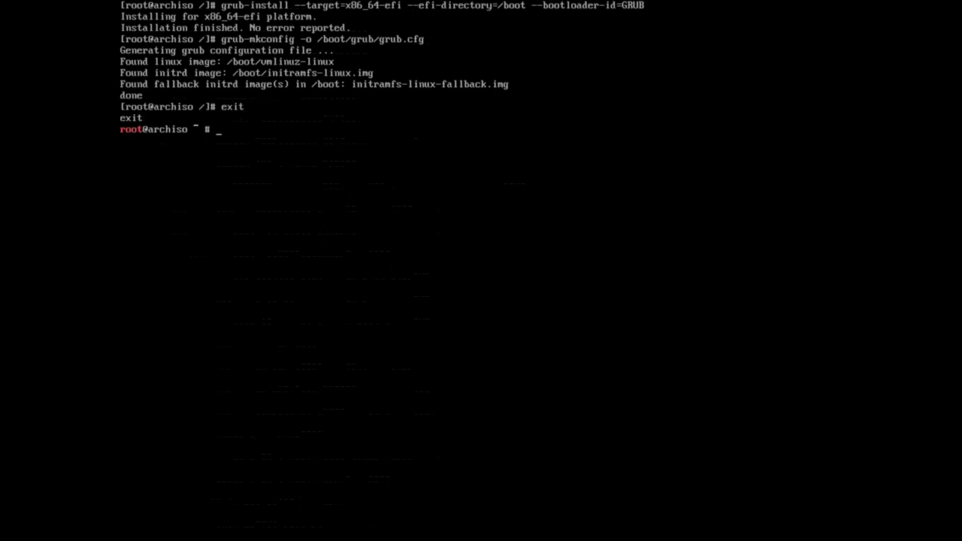
{"action": "type", "text": "reboot"}
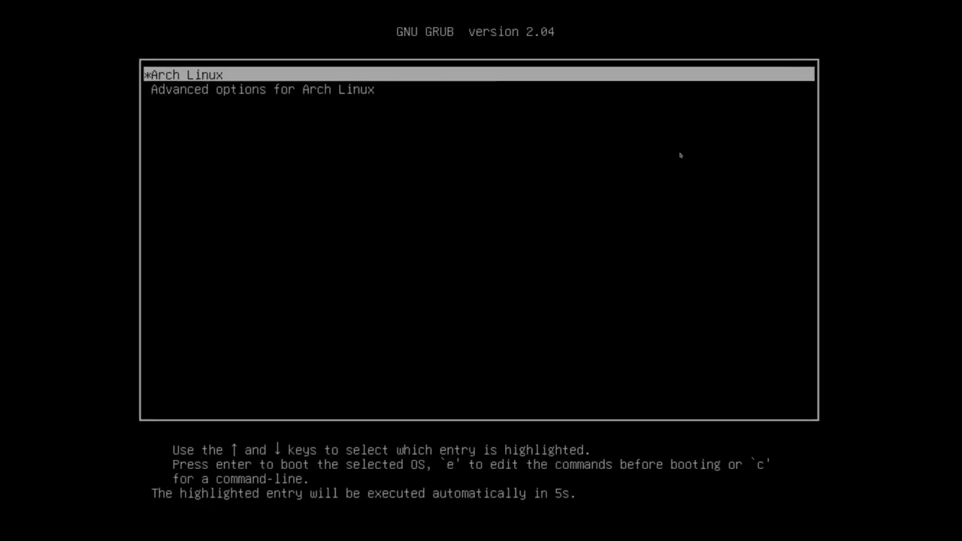
Boot the Advanced options for Arch Linux entry from the GRUB menu
{"action": "key", "text": "Down"}
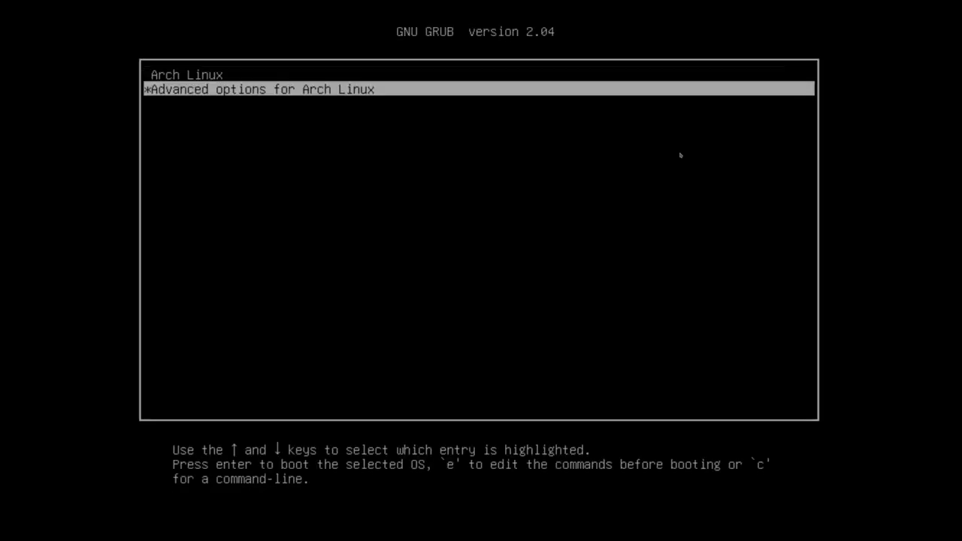
{"action": "key", "text": "Return"}
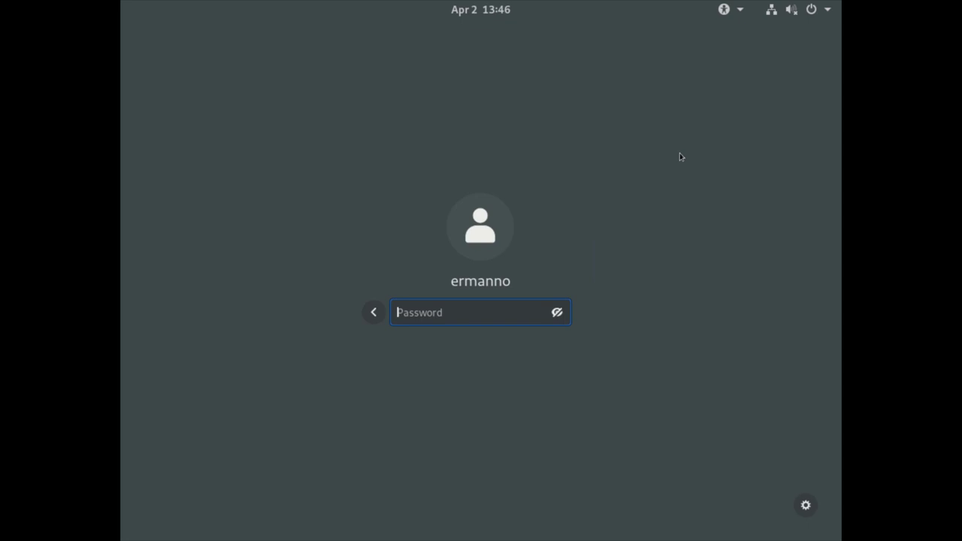
Submit the password on the GDM login screen
{"action": "key", "text": "Return"}
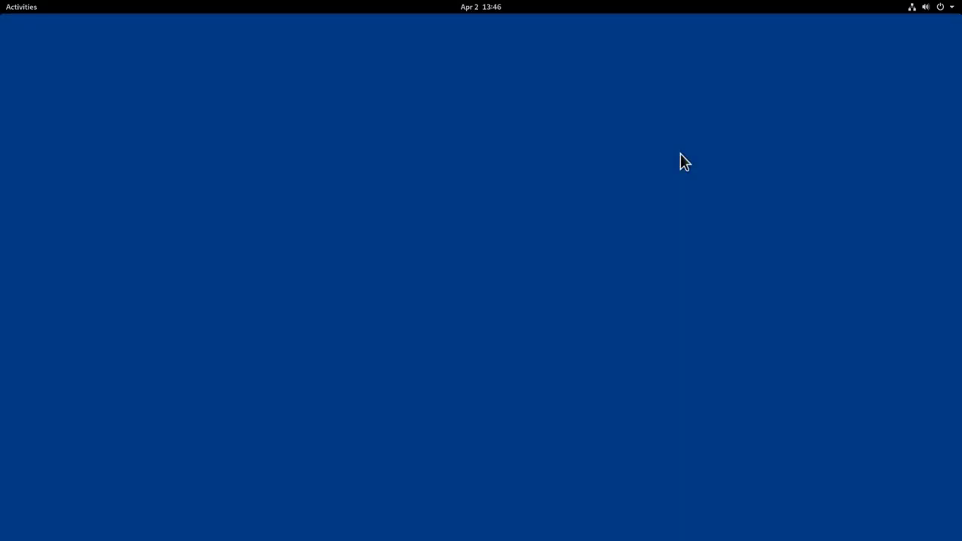